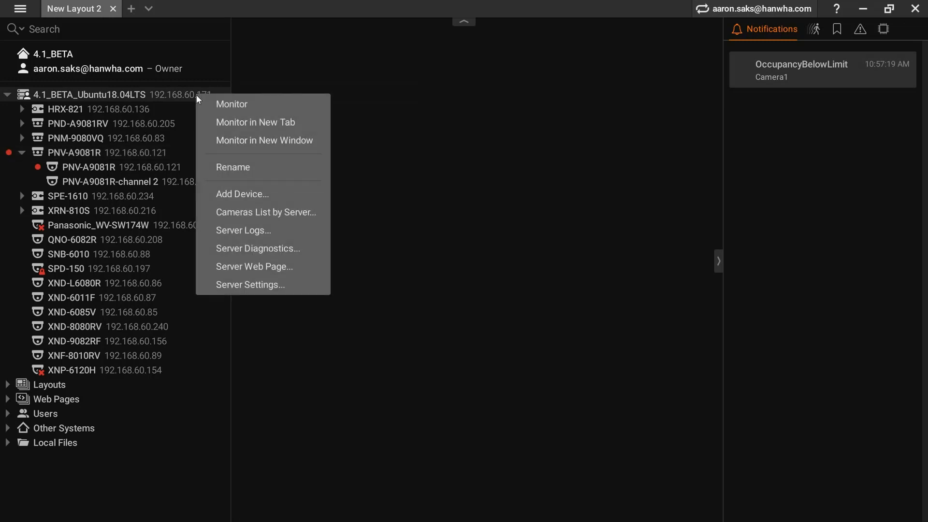
Step: Start Add Device on the server with the OccupancyMonitoring/media.smp RTSP address entered
click(242, 194)
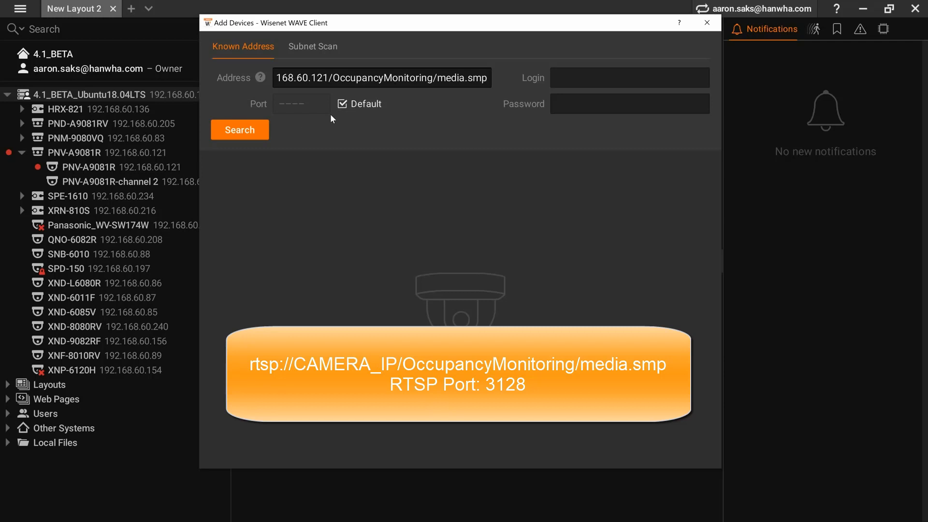
Step: Search port 3128 with admin credentials and add the found GENERIC_RTSP-media.smp device at 192.168.60.121
click(342, 104)
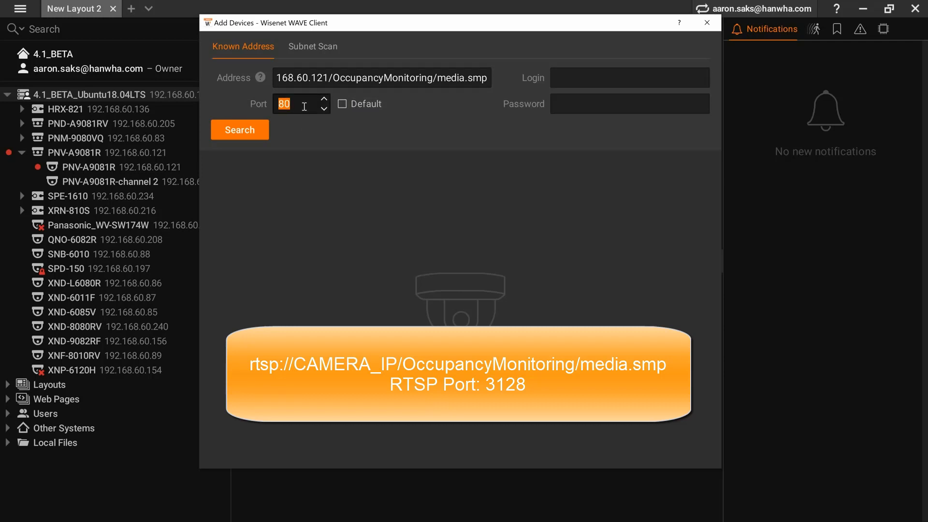
text(3128)
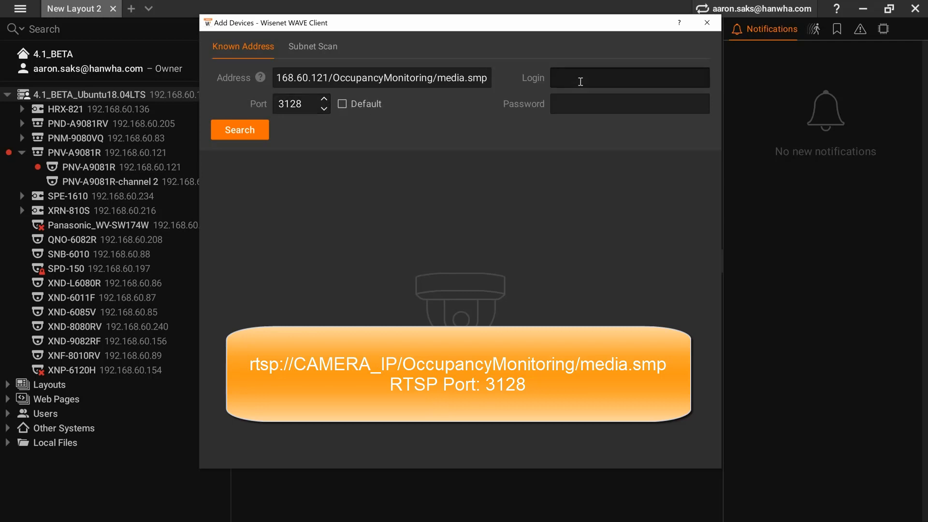
text(admin)
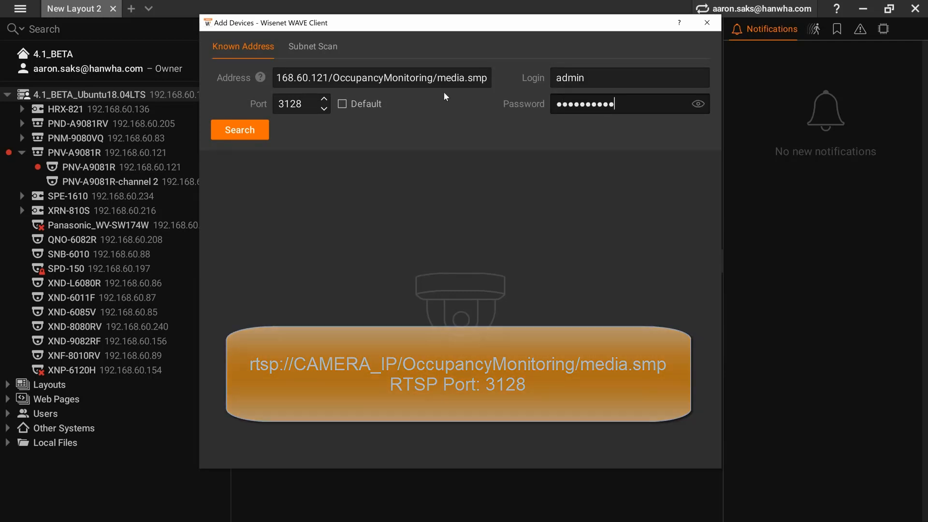
click(240, 130)
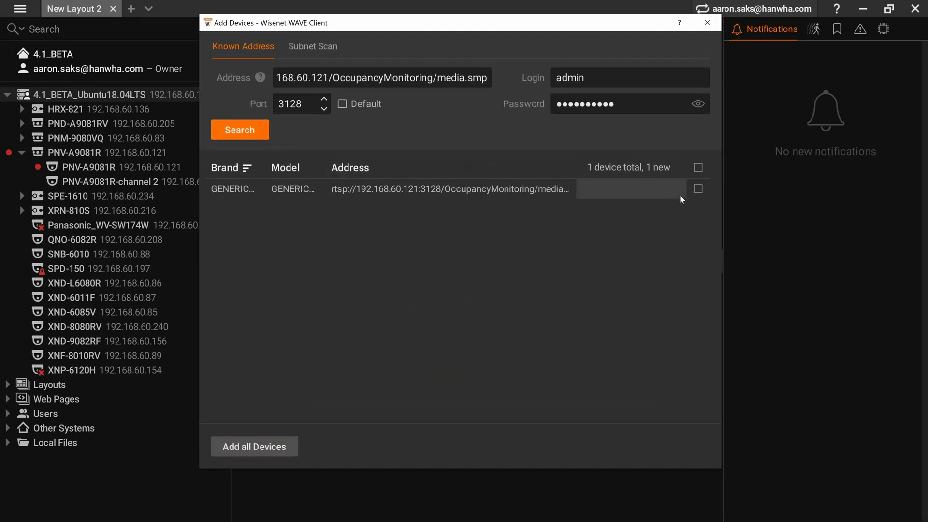
click(698, 189)
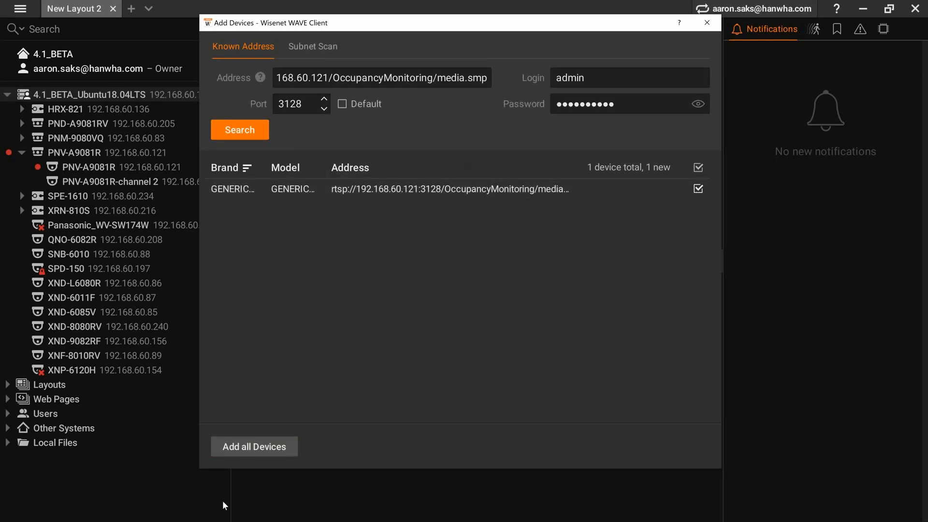
click(254, 446)
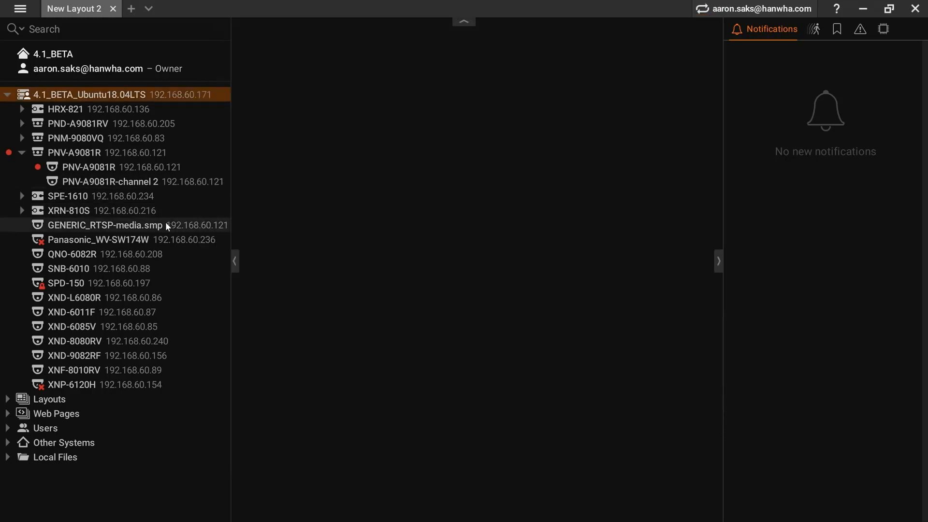
Step: Show GENERIC_RTSP-media.smp live in the layout, revealing the 'Please wait 10' occupancy screen
click(107, 225)
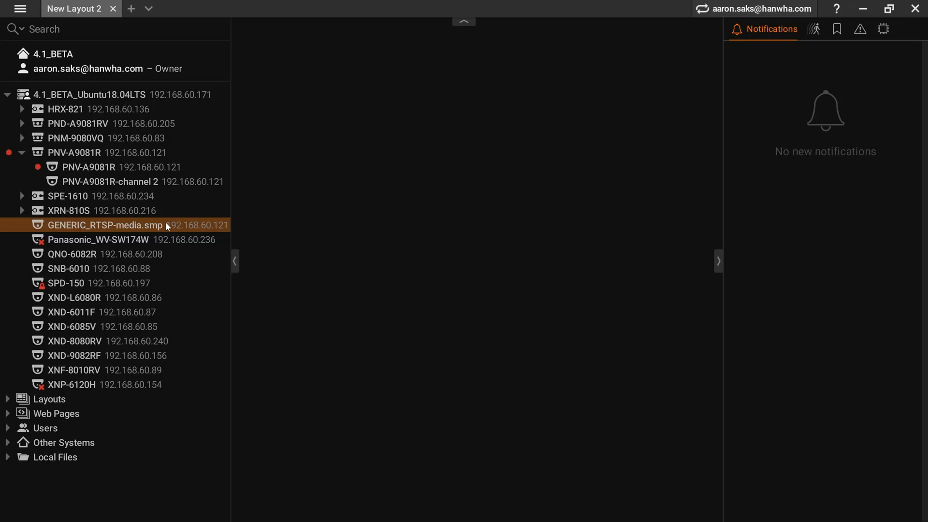
double_click(105, 225)
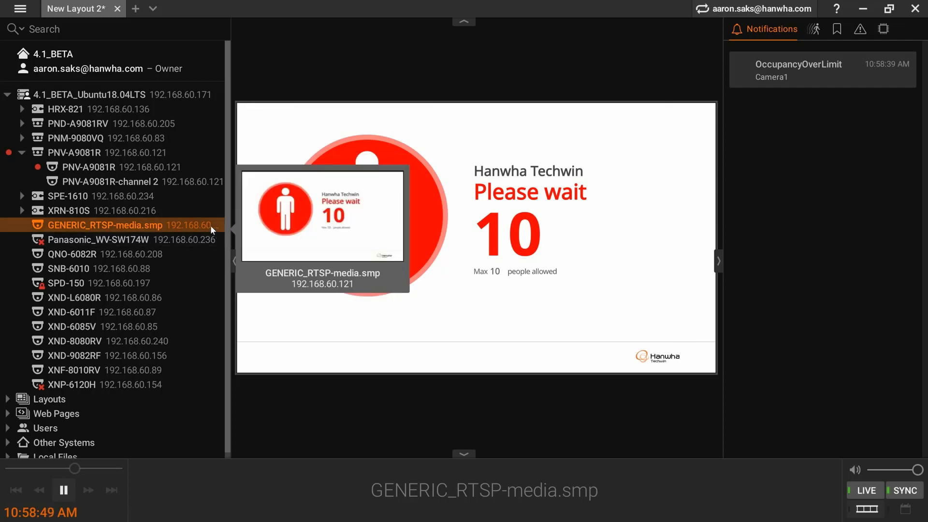
Step: Enable recording for GENERIC_RTSP-media.smp with Record Always applied to every hour of the week
right_click(96, 226)
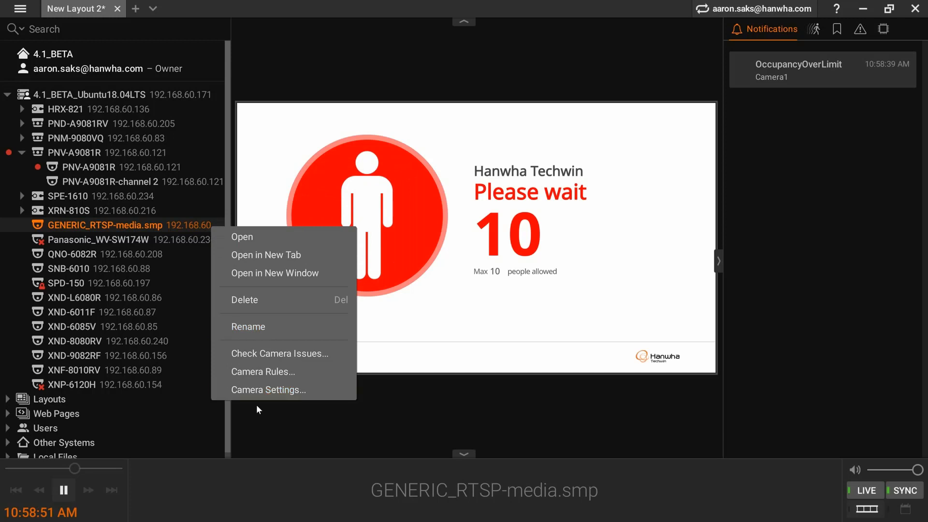
click(268, 389)
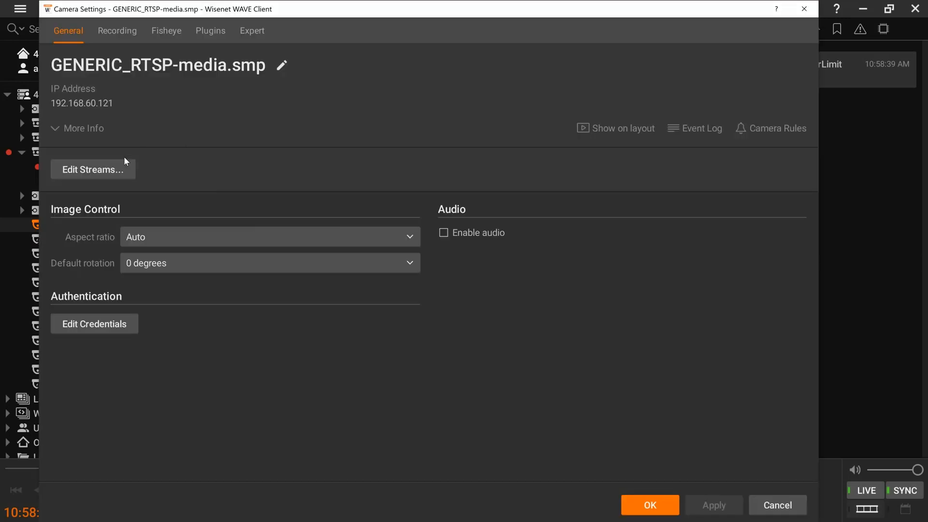
click(118, 30)
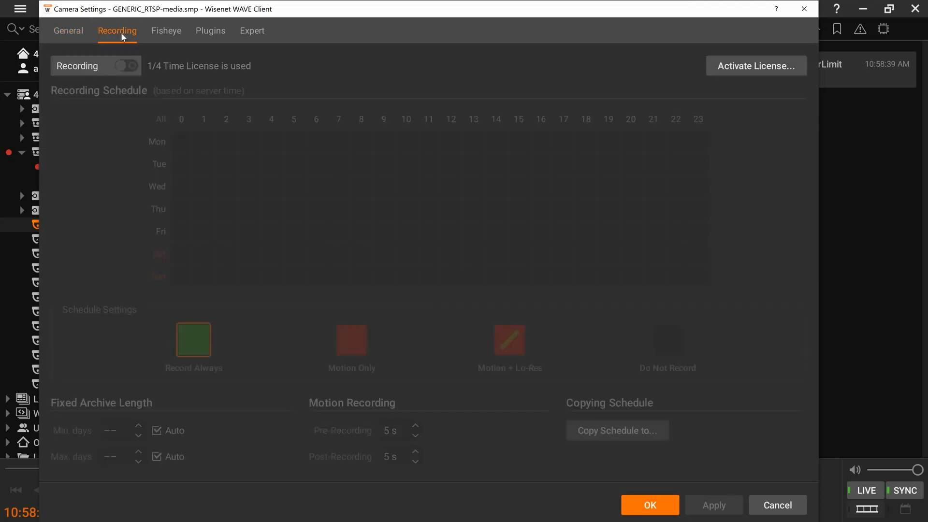
click(127, 66)
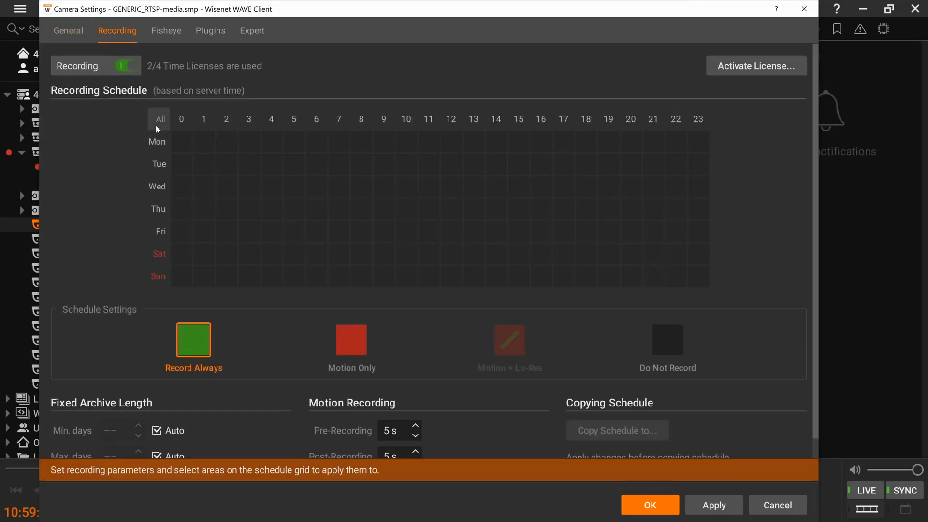
click(160, 119)
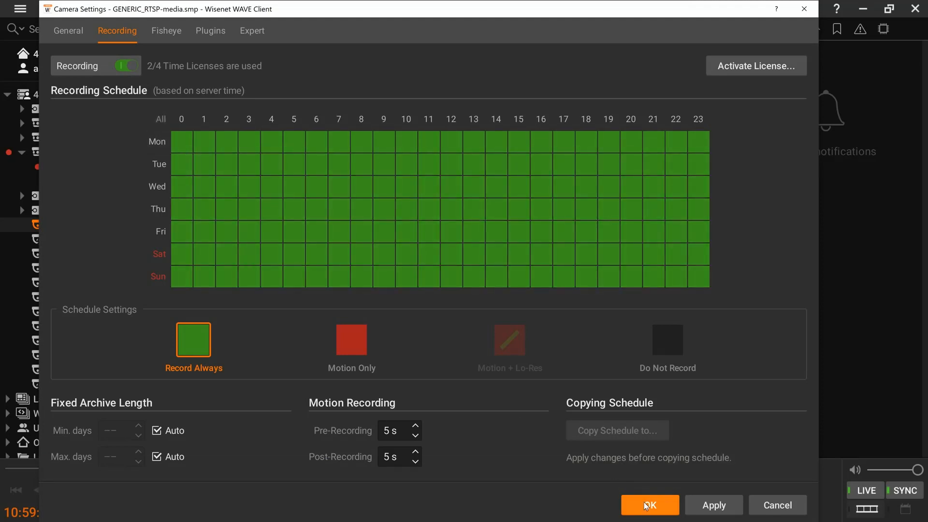
click(650, 505)
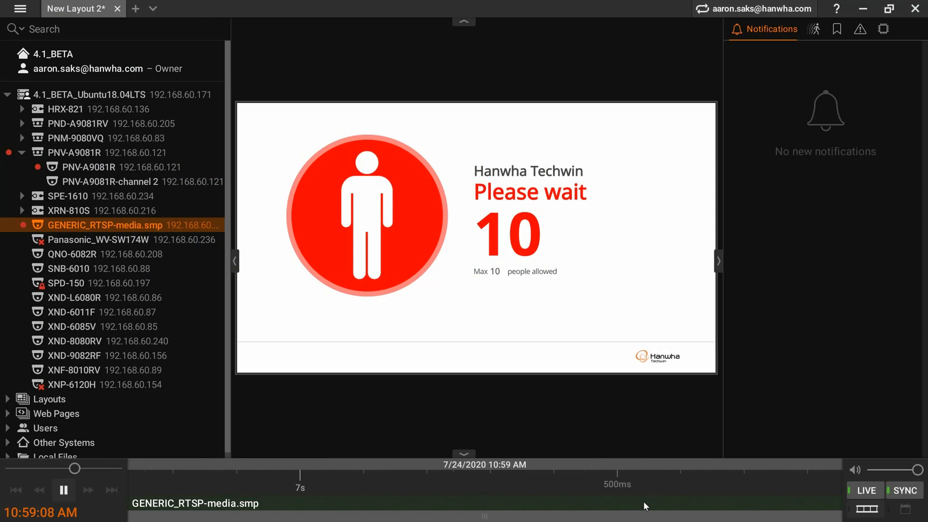